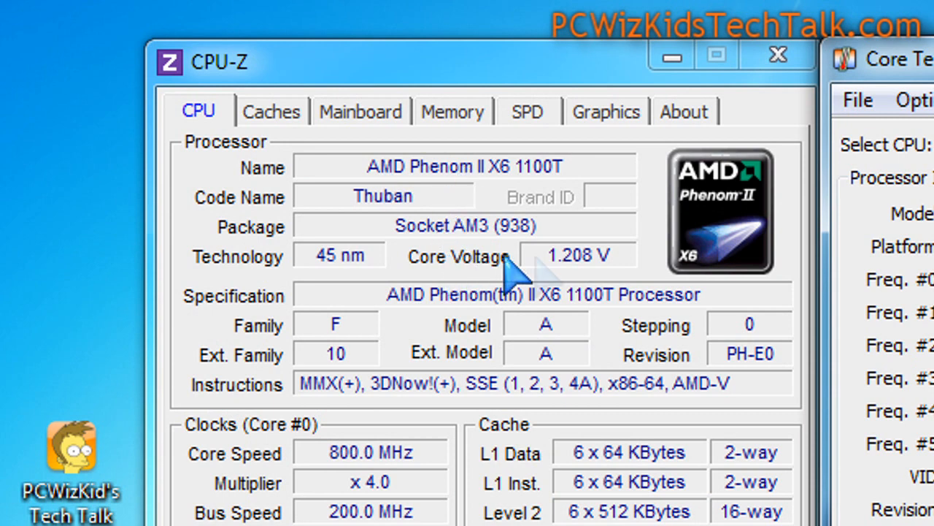
mouse_move(554, 358)
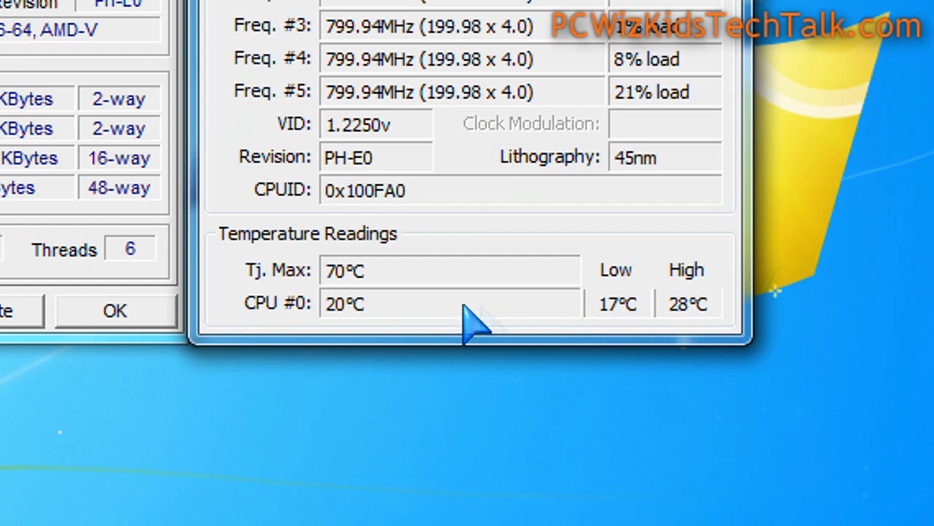
Show the memory timings, revealing the 800 MHz DRAM frequency at idle.
left_click(391, 96)
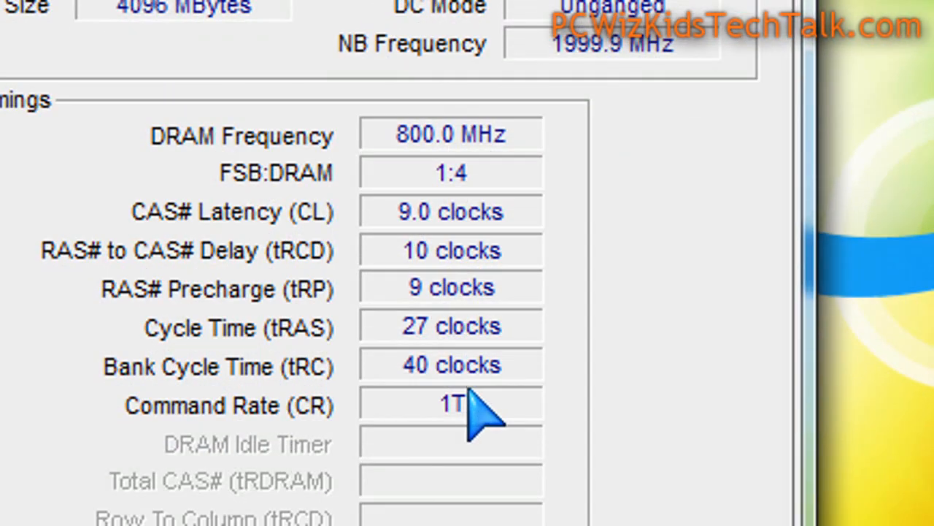
Review the Radeon HD 5850 graphics and cache sizes, then return to the Phenom II X6 processor details.
left_click(483, 146)
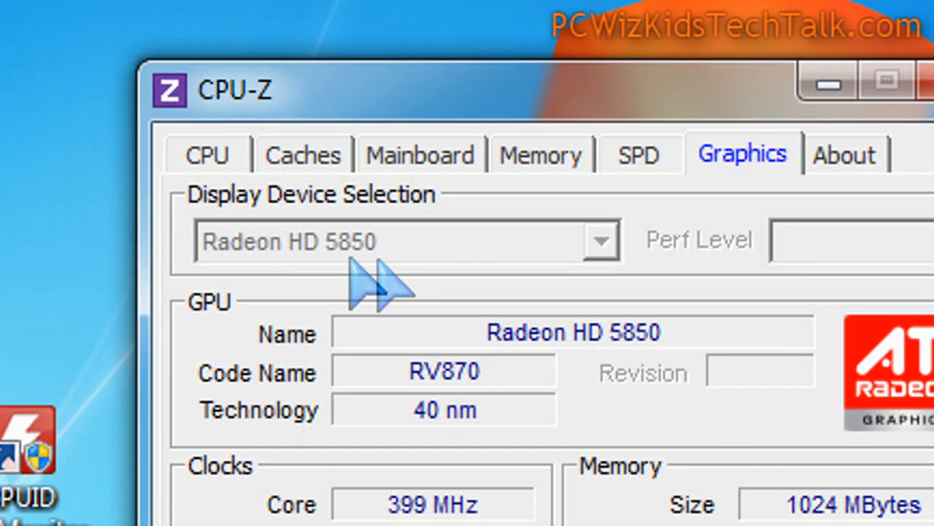
left_click(420, 155)
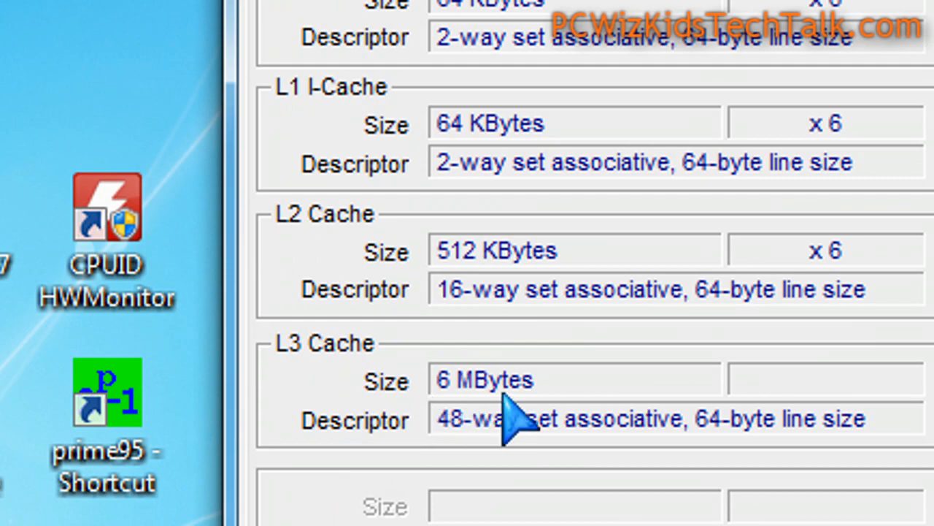
left_click(329, 184)
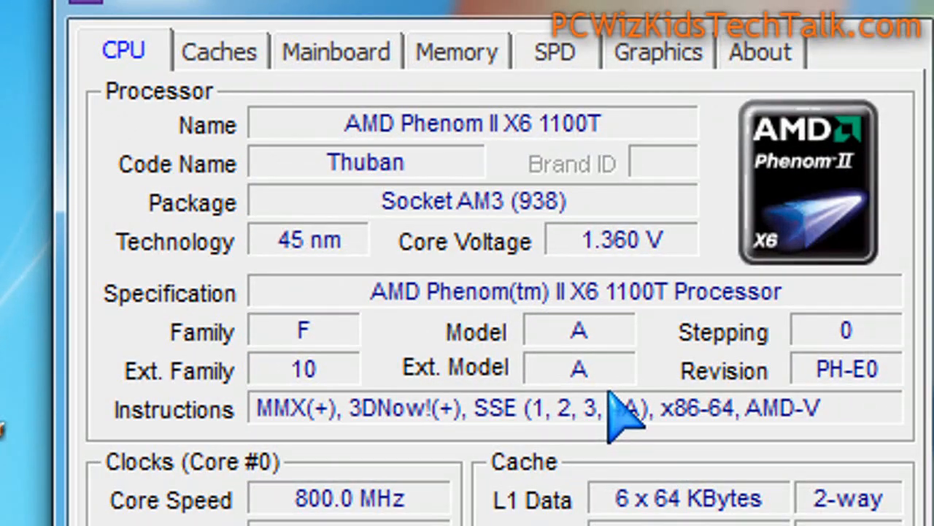
scroll("down", 3)
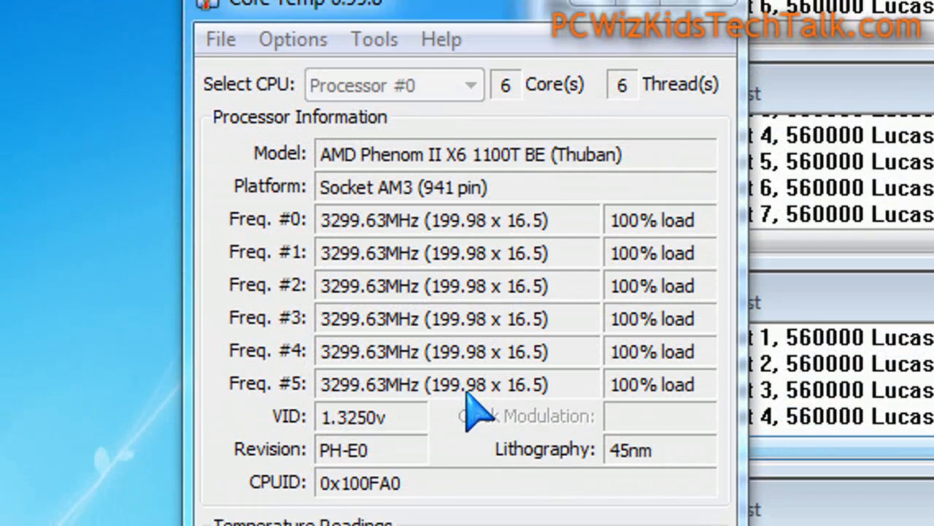
mouse_move(649, 383)
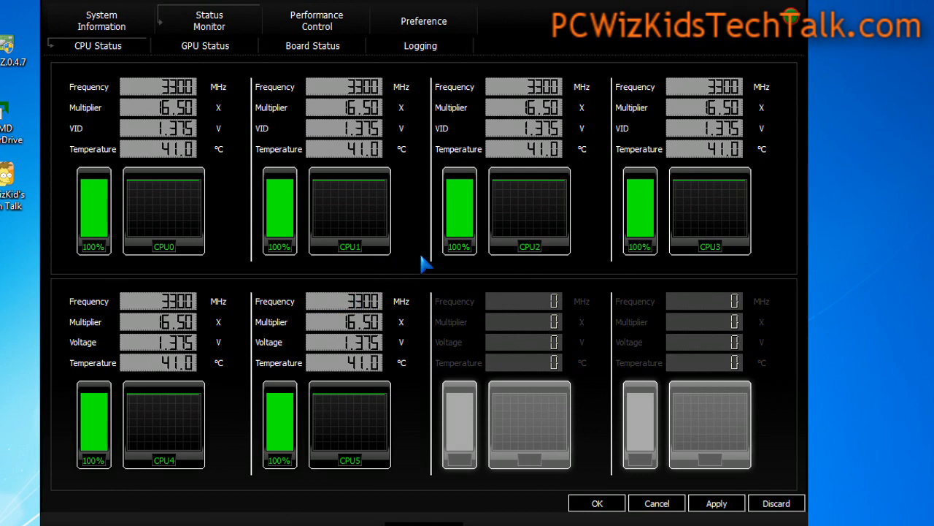
mouse_move(327, 225)
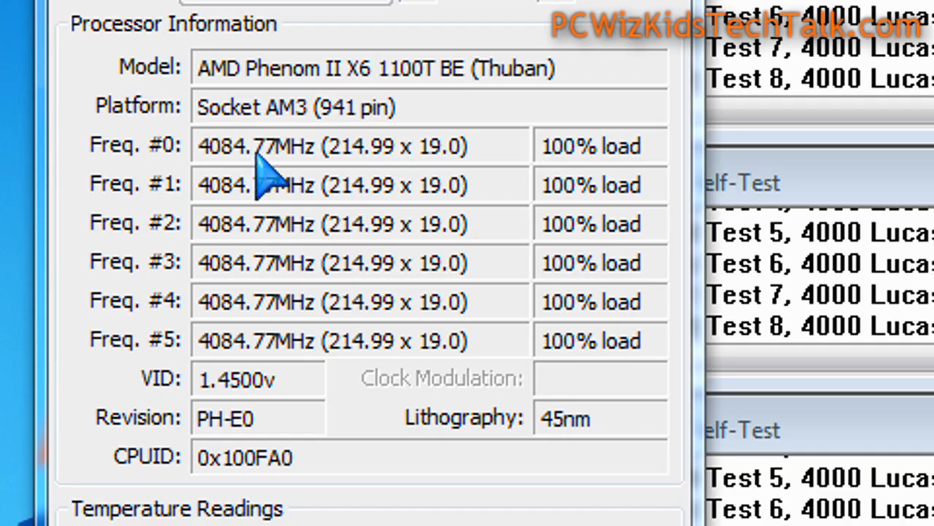
mouse_move(423, 172)
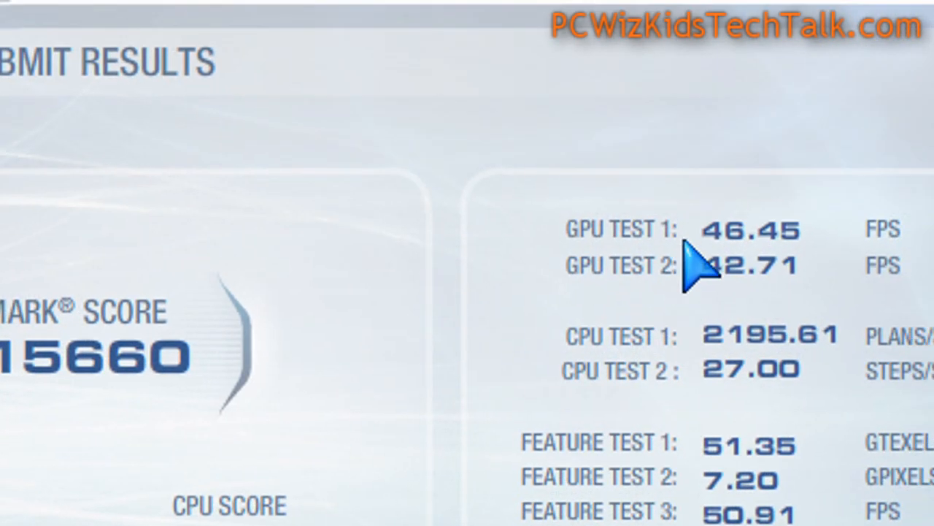
Scroll the 3DMark Vantage results to reveal the individual test figures under the 15660 score.
scroll("down", 3)
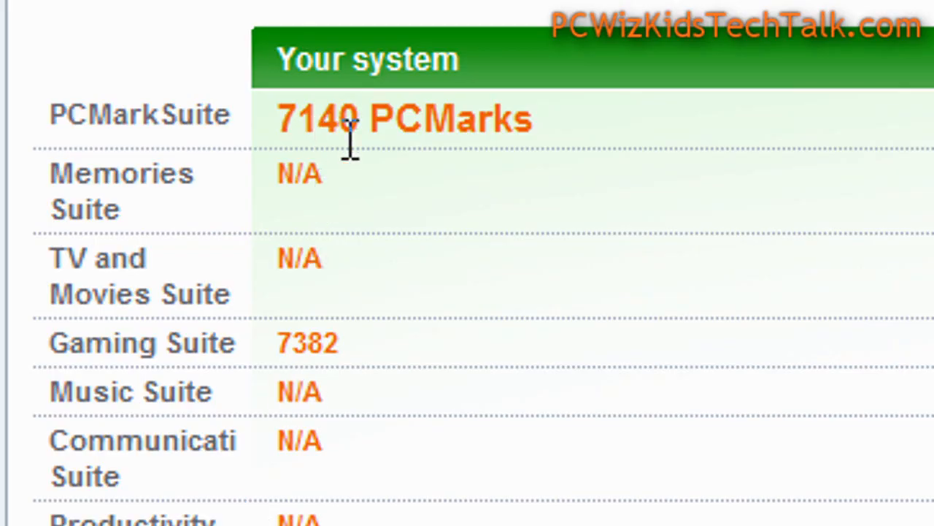
mouse_move(347, 382)
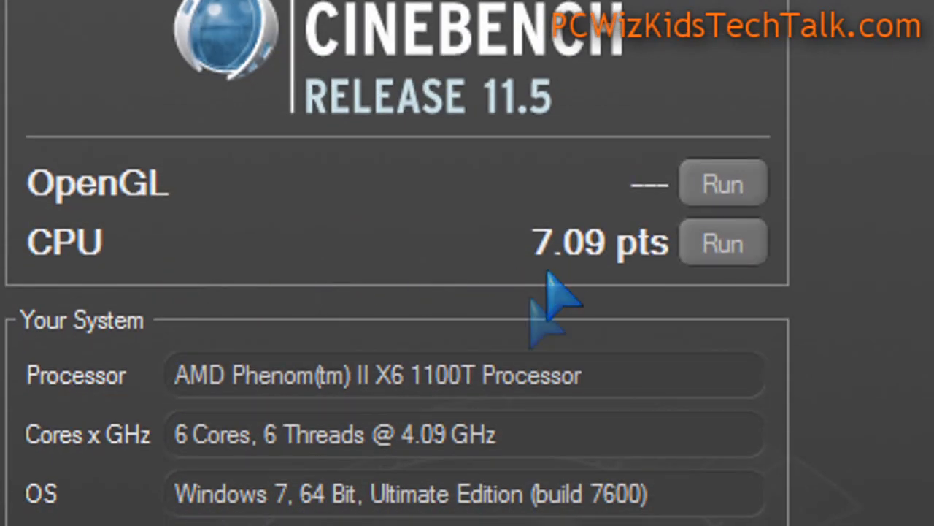
Scroll to the CPU ranking showing the 4.09 GHz Phenom II X6 fourth at 7.09 pts.
scroll("down", 3)
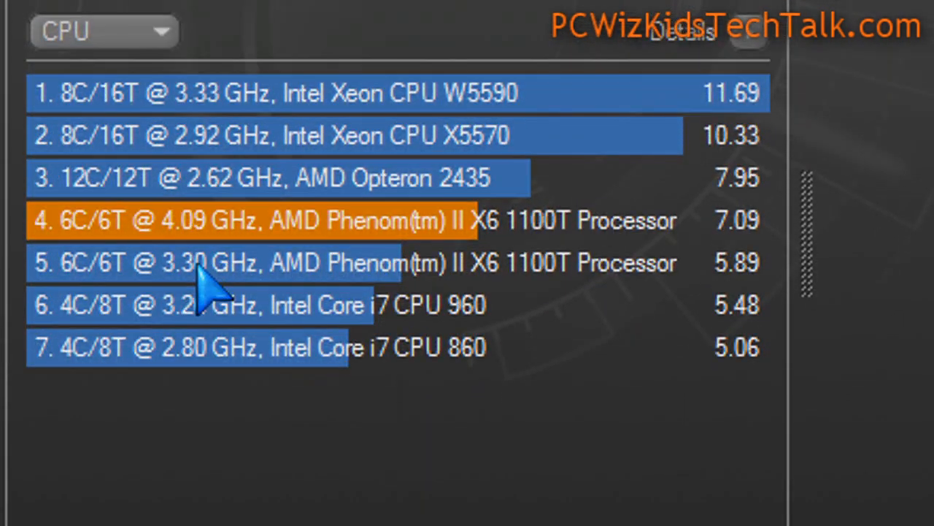
mouse_move(657, 263)
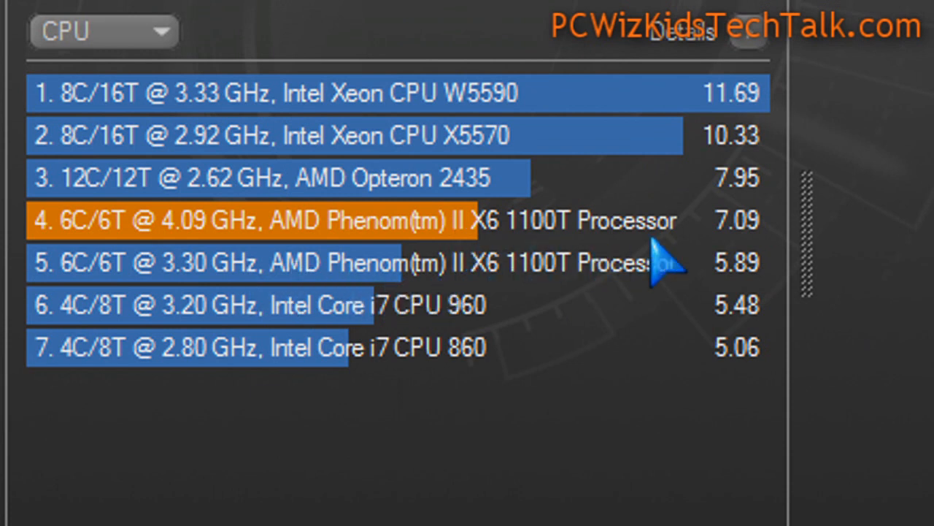
mouse_move(437, 383)
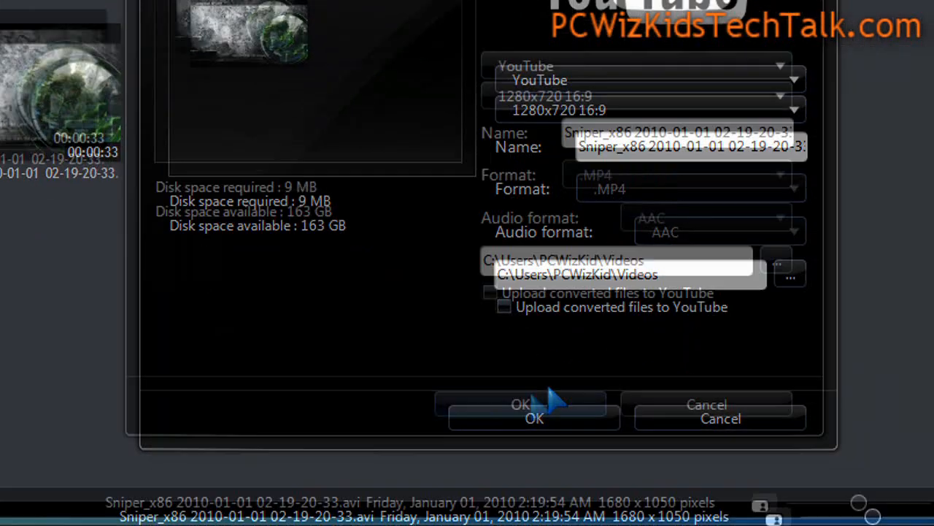
Start converting the Sniper_x86 clip to a YouTube 1280x720 MP4.
left_click(535, 417)
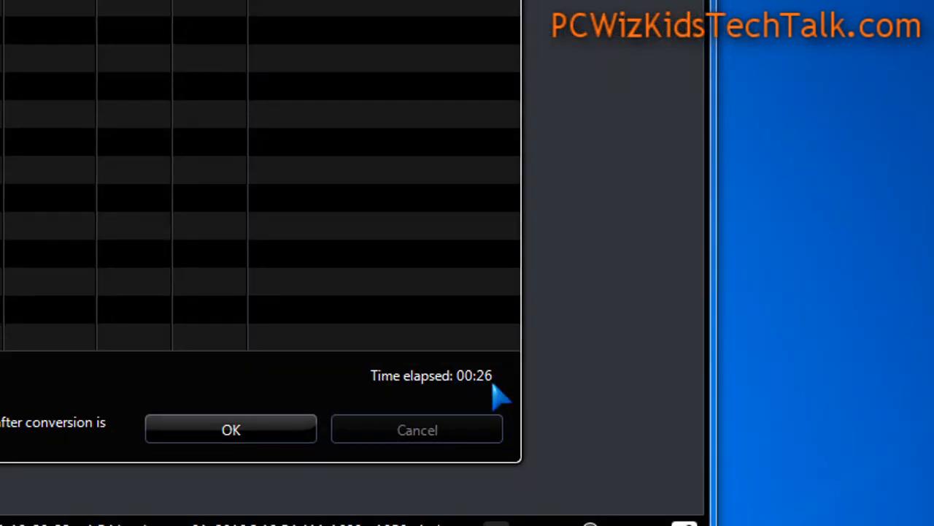
mouse_move(450, 260)
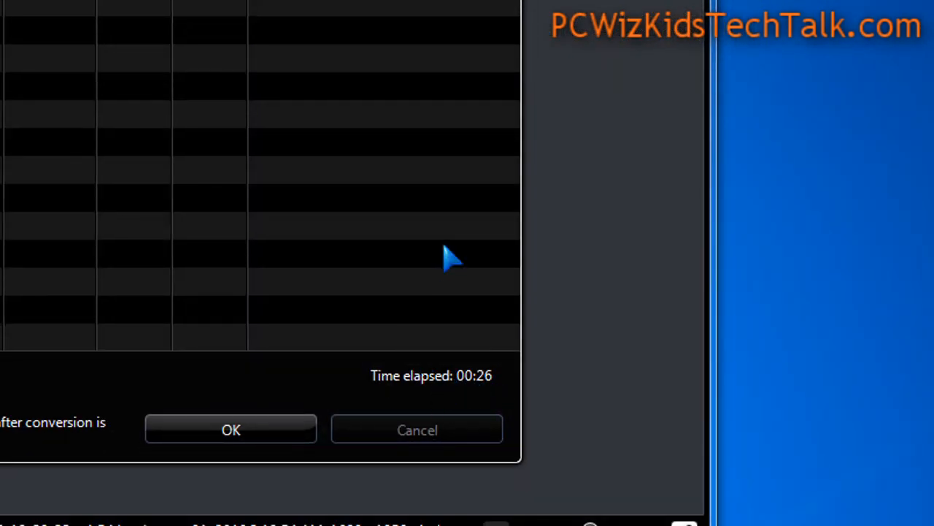